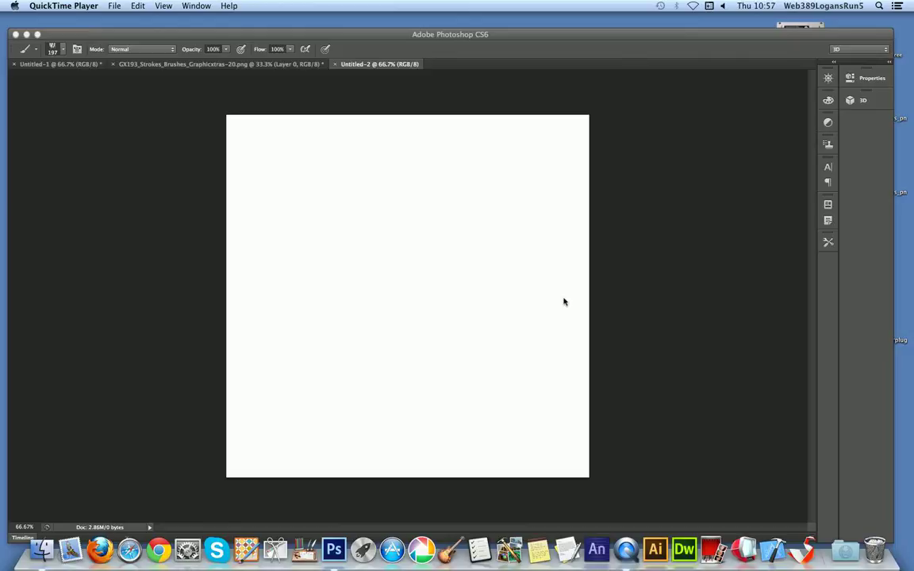
{"action": "mouse_move", "coordinate": [295, 41]}
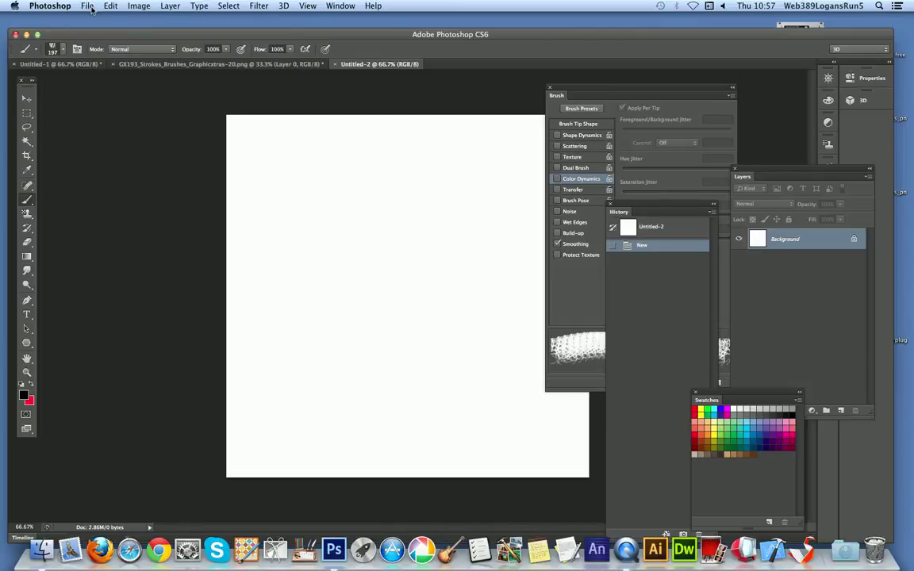
- Open GX193_Strokes_Brushes_Graphicxtras-04.png from the PNG Brushes folder as its own document
{"action": "left_click", "coordinate": [87, 6]}
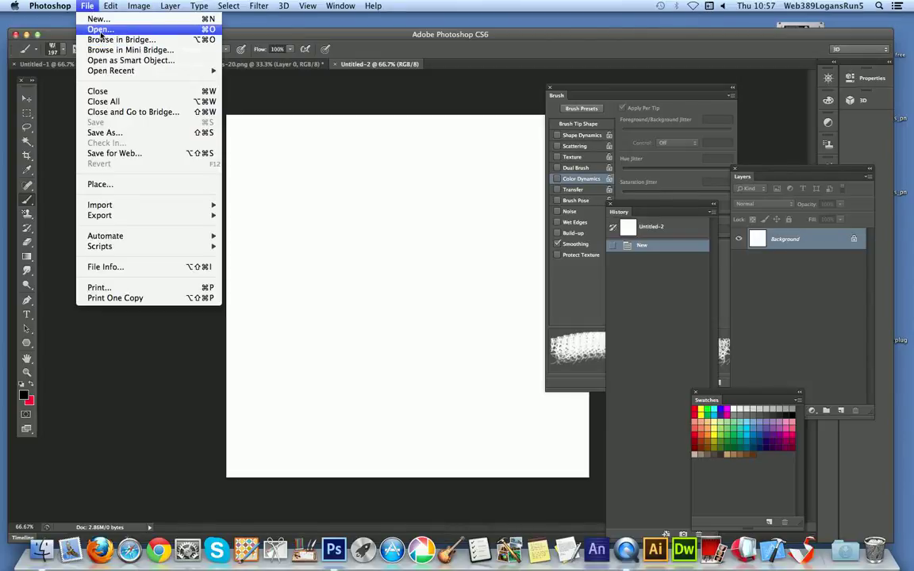
{"action": "left_click", "coordinate": [99, 29]}
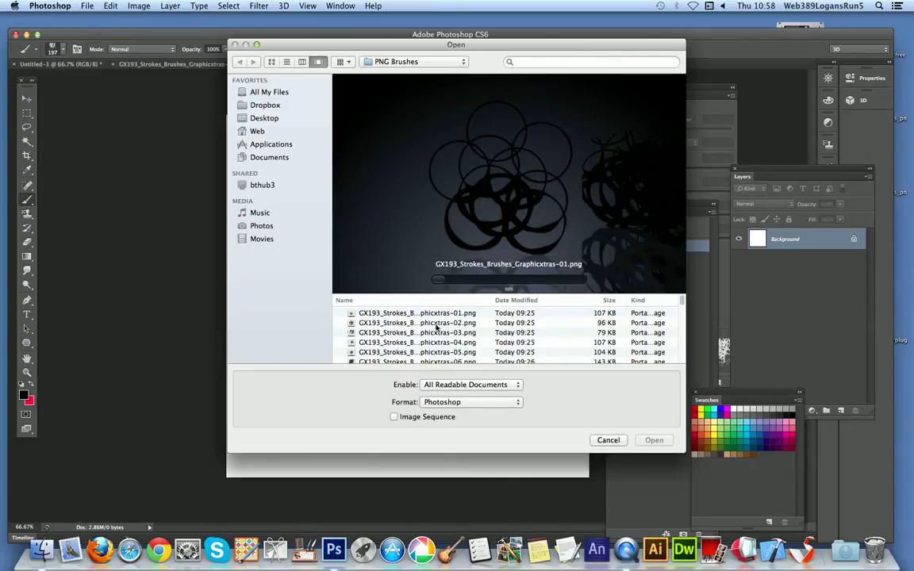
{"action": "left_click", "coordinate": [415, 322]}
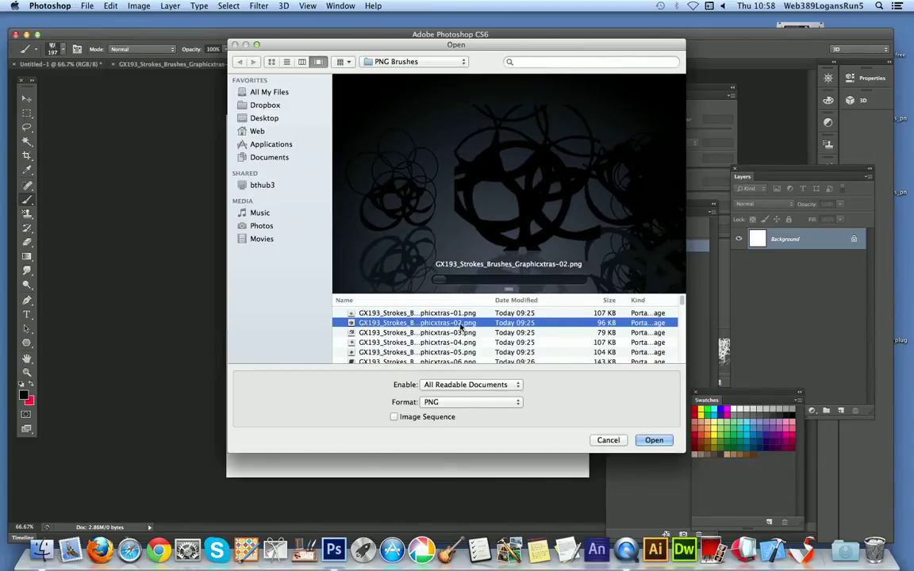
{"action": "left_click", "coordinate": [415, 343]}
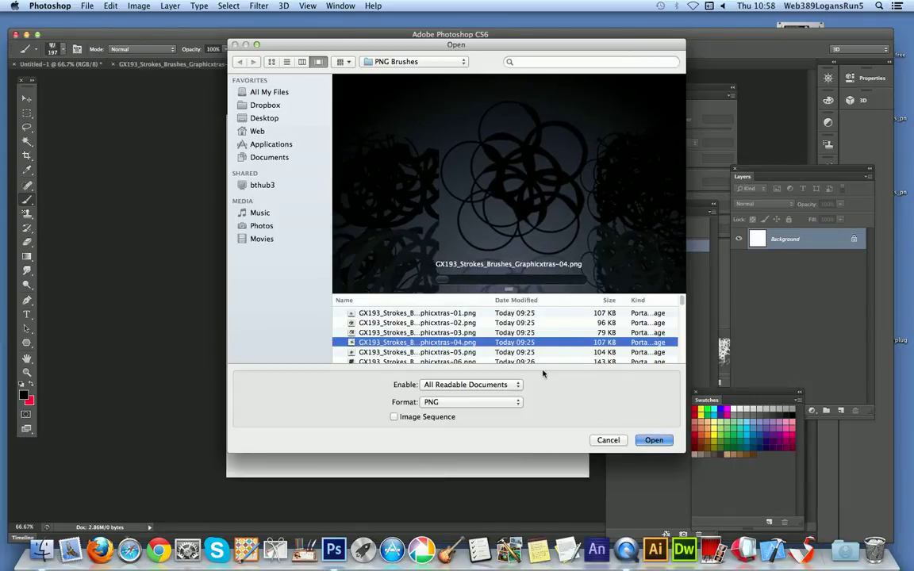
{"action": "left_click", "coordinate": [653, 439]}
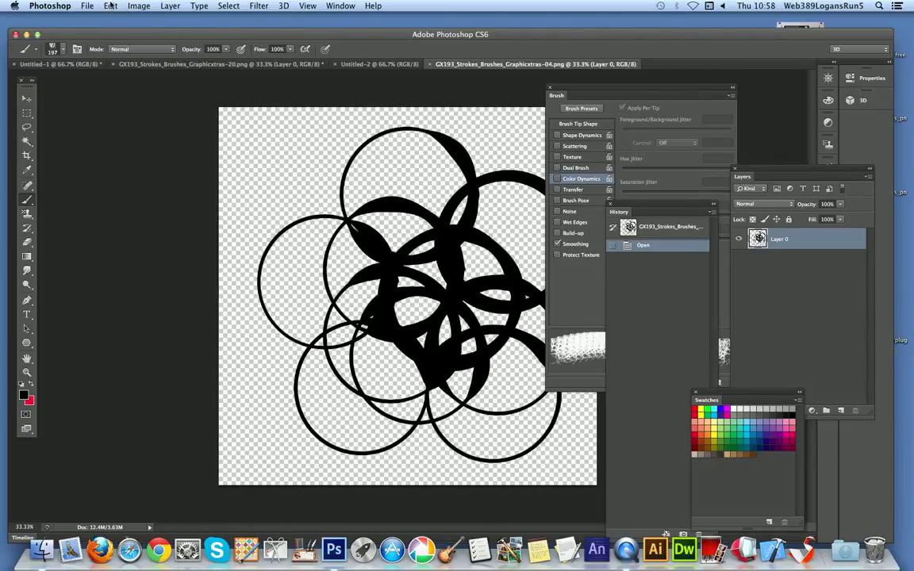
- Define a brush preset from the circles image with the suggested file name, then take the Brush Tool
{"action": "left_click", "coordinate": [111, 7]}
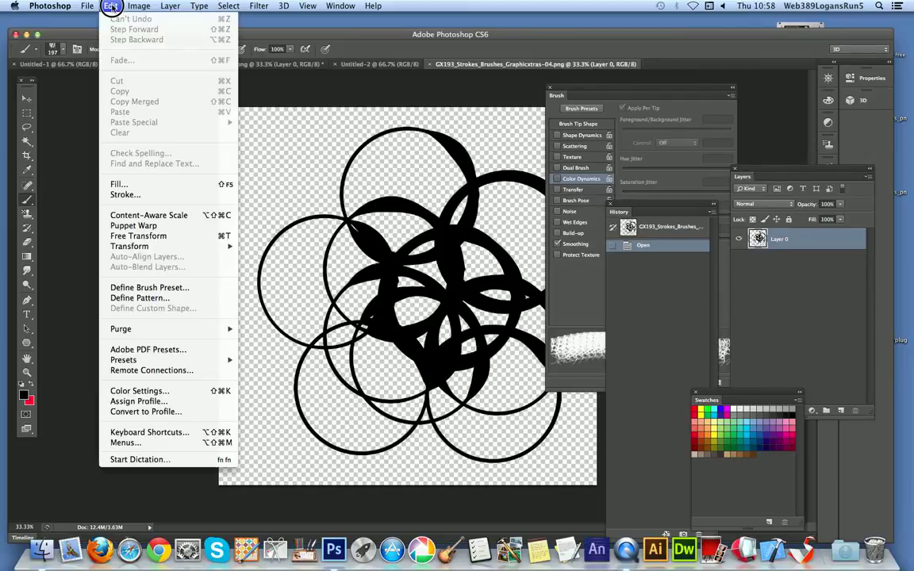
{"action": "mouse_move", "coordinate": [150, 287]}
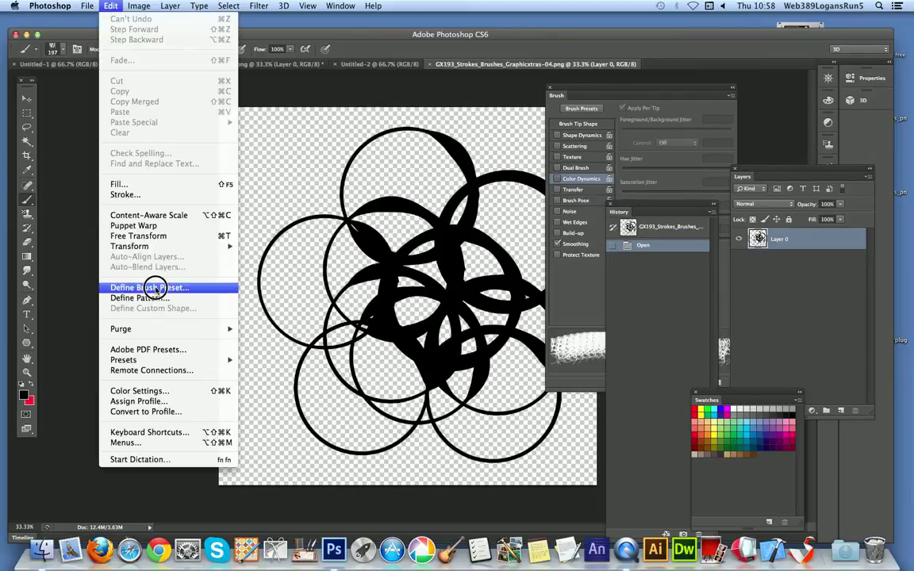
{"action": "left_click", "coordinate": [149, 287]}
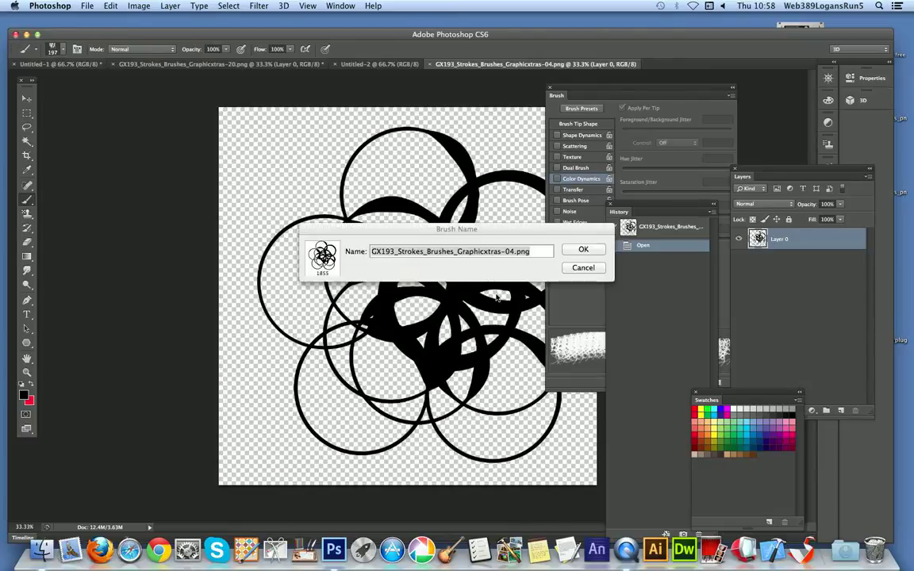
{"action": "left_click", "coordinate": [451, 250]}
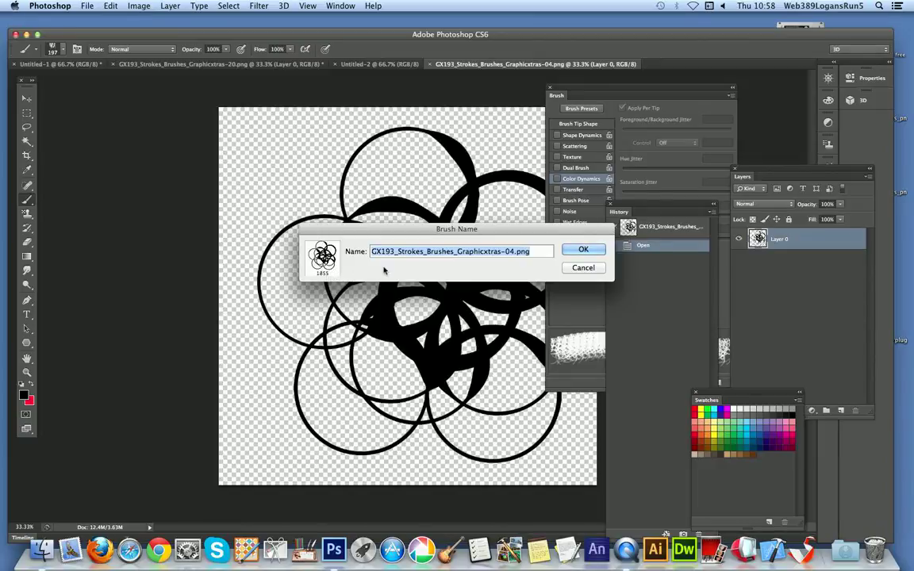
{"action": "left_click", "coordinate": [583, 249]}
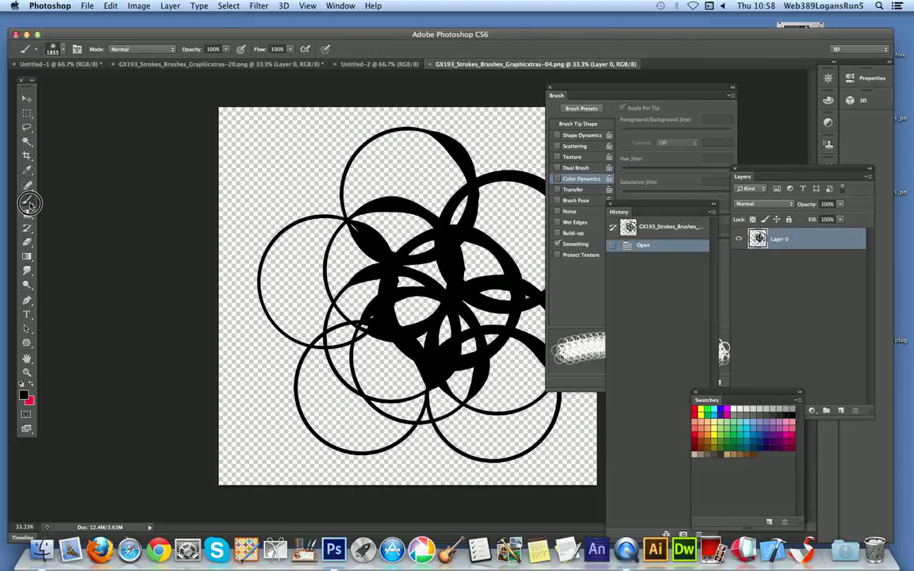
{"action": "left_click", "coordinate": [27, 187]}
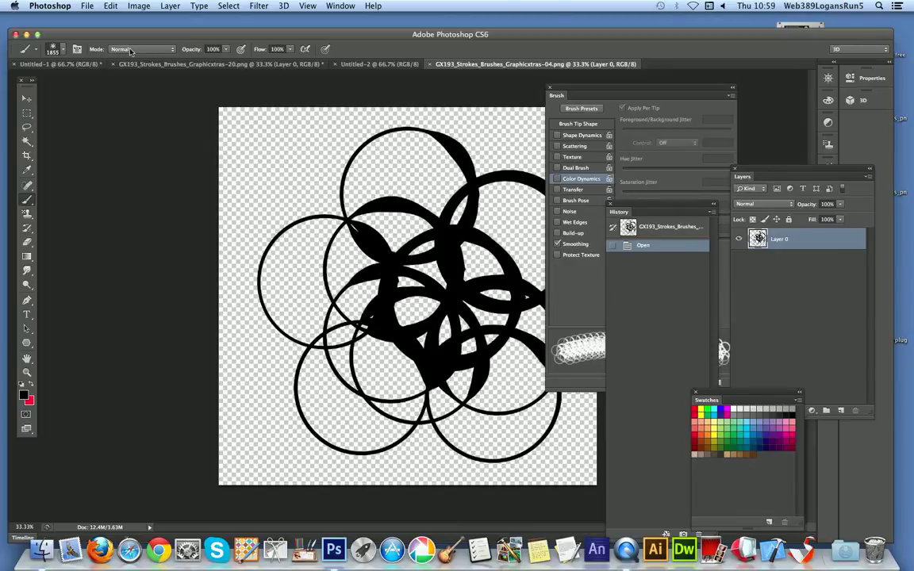
{"action": "mouse_move", "coordinate": [120, 50]}
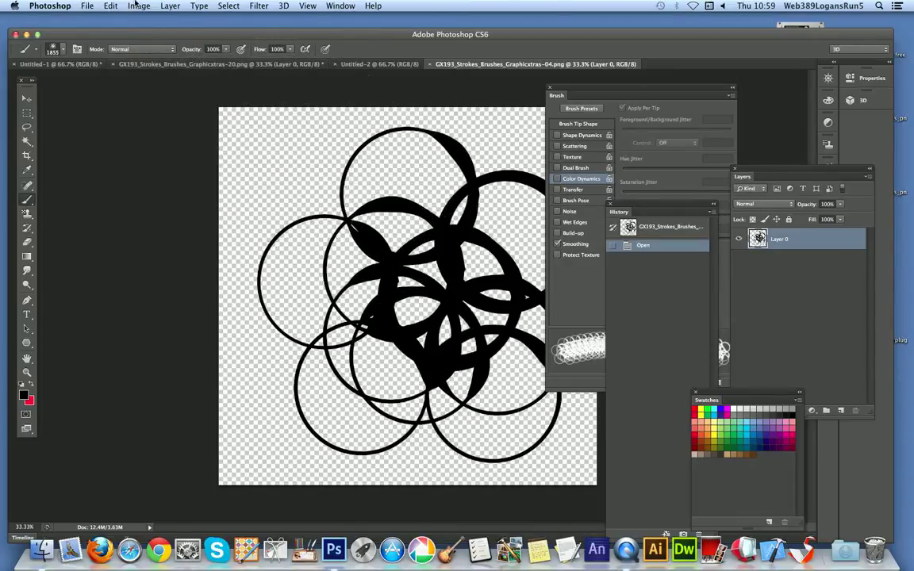
- Resize the circles image to 1000 × 1000 pixels with constrained proportions
{"action": "left_click", "coordinate": [140, 6]}
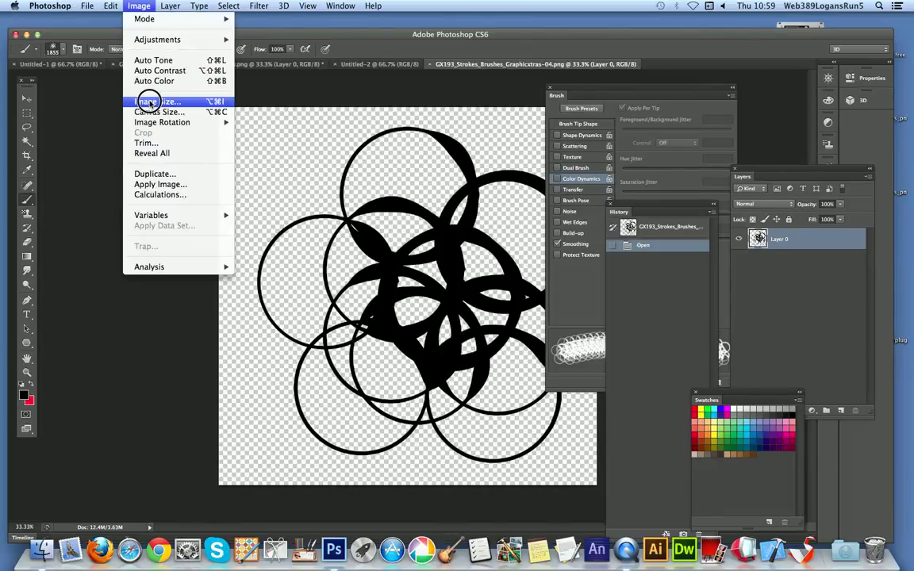
{"action": "left_click", "coordinate": [157, 101]}
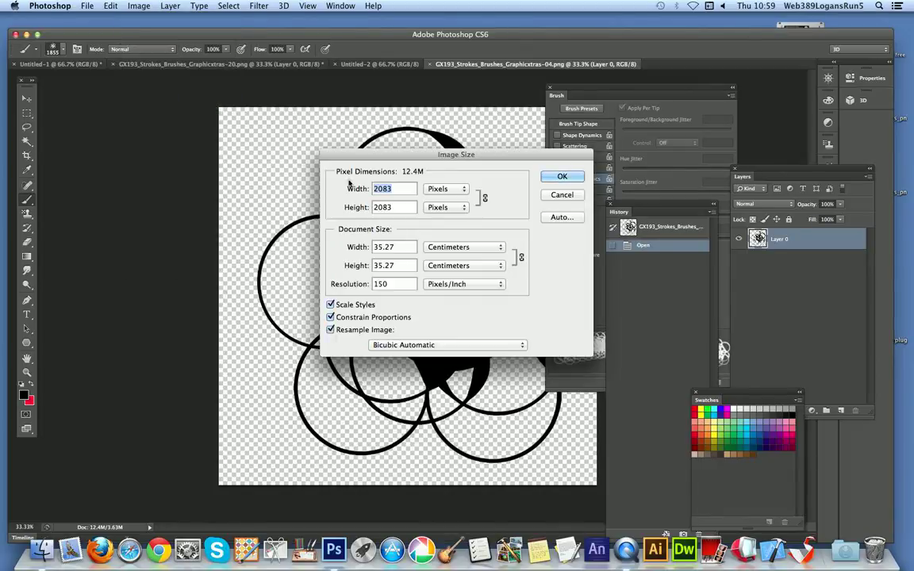
{"action": "type", "text": "1"}
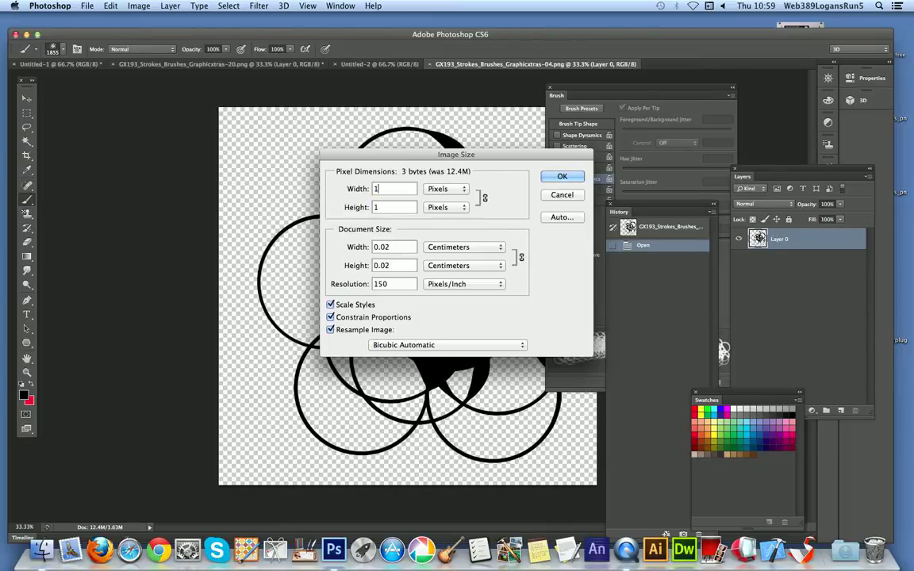
{"action": "type", "text": "1000"}
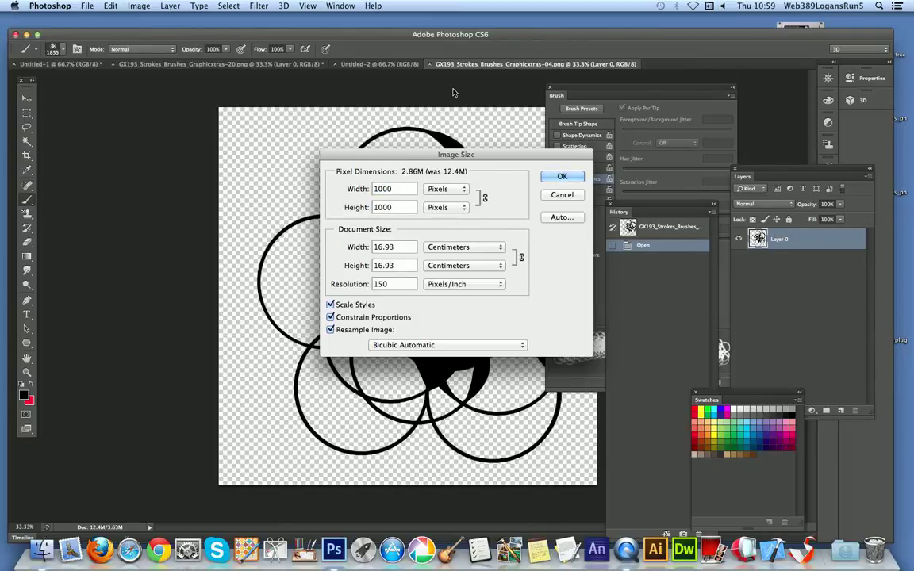
{"action": "left_click", "coordinate": [562, 176]}
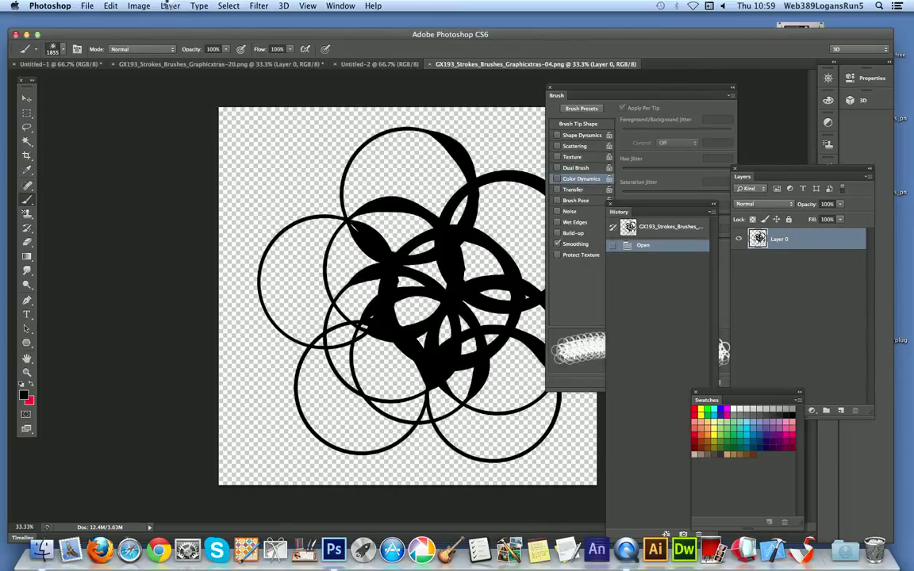
{"action": "left_click", "coordinate": [140, 7]}
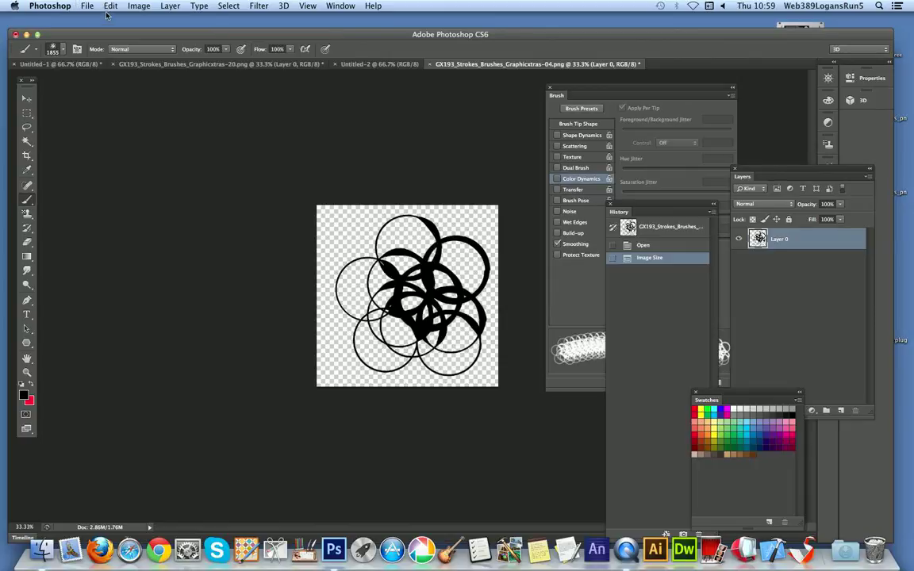
- Define another brush preset from the resized 1000-pixel circles image
{"action": "left_click", "coordinate": [111, 7]}
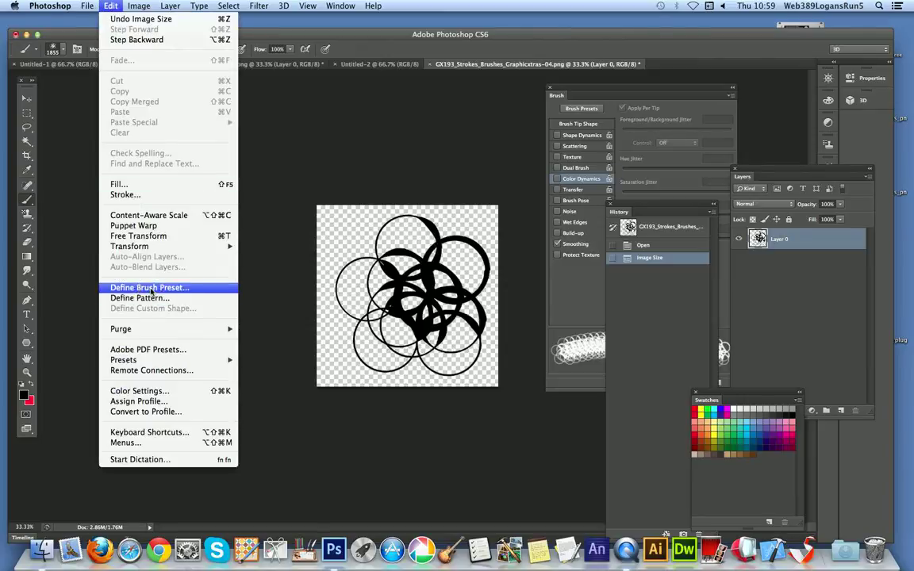
{"action": "left_click", "coordinate": [149, 287]}
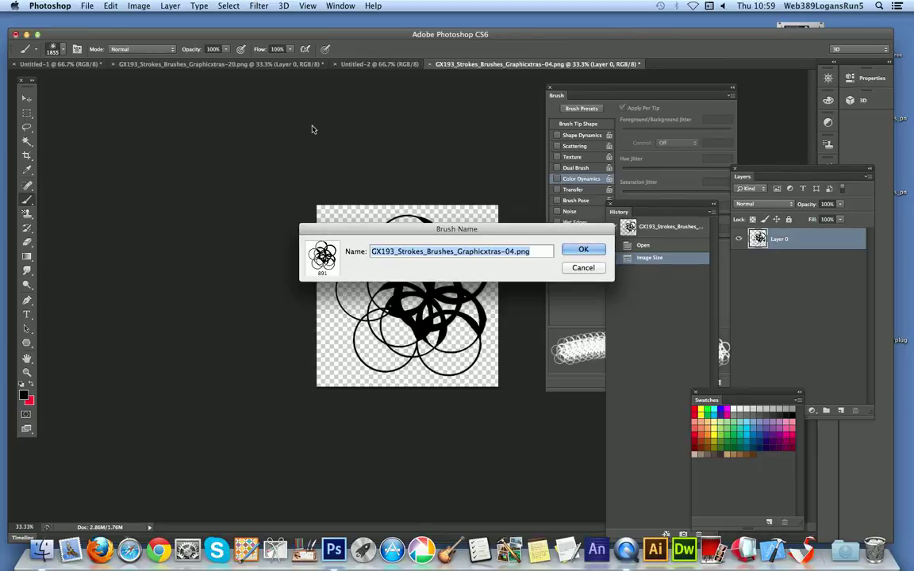
{"action": "left_click", "coordinate": [584, 247]}
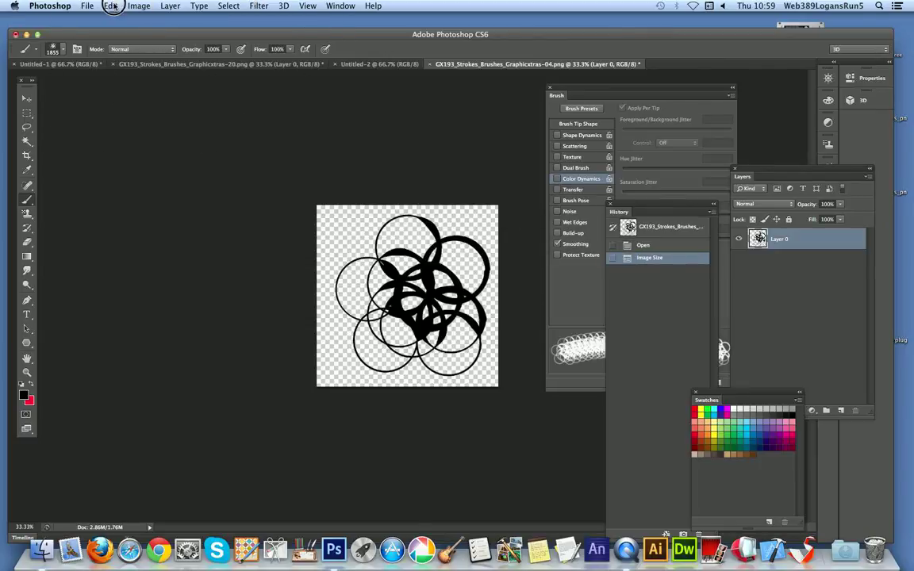
- Leave the Edit menu and bring the blank white Untitled-2 document to the front
{"action": "left_click", "coordinate": [111, 6]}
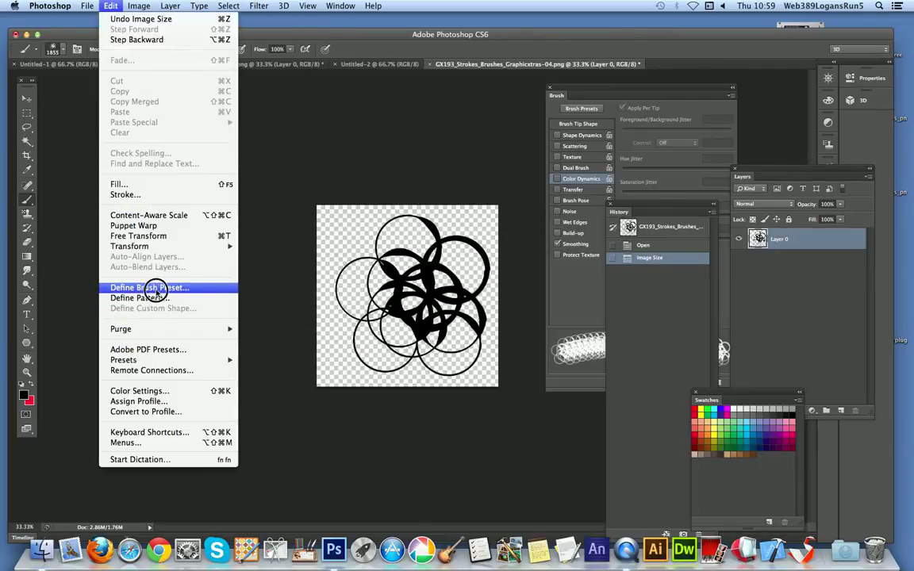
{"action": "mouse_move", "coordinate": [171, 292]}
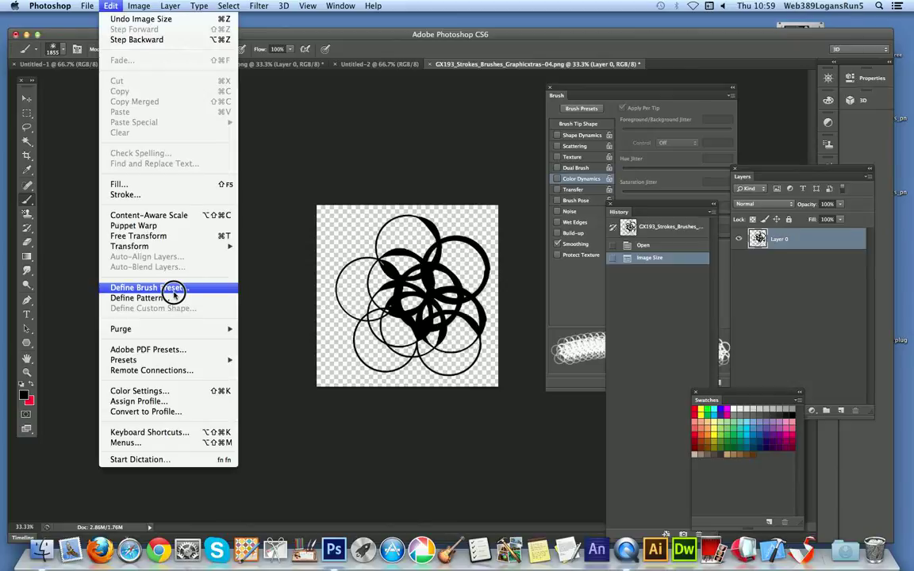
{"action": "mouse_move", "coordinate": [135, 298]}
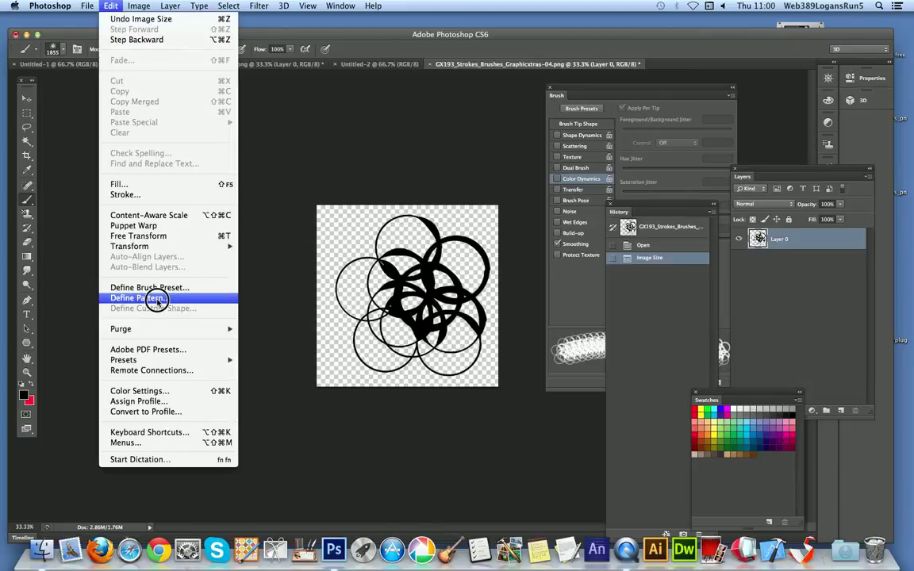
{"action": "mouse_move", "coordinate": [157, 300]}
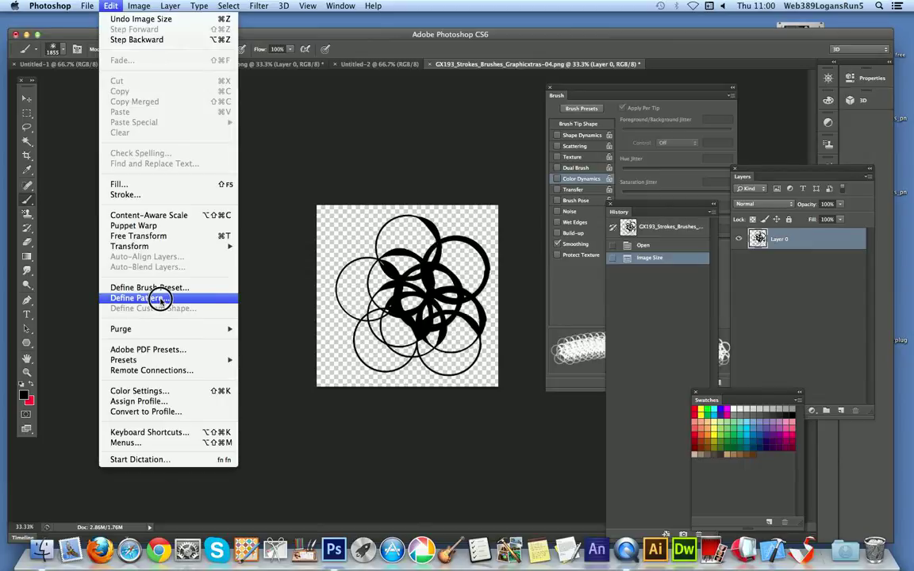
{"action": "left_click", "coordinate": [140, 298]}
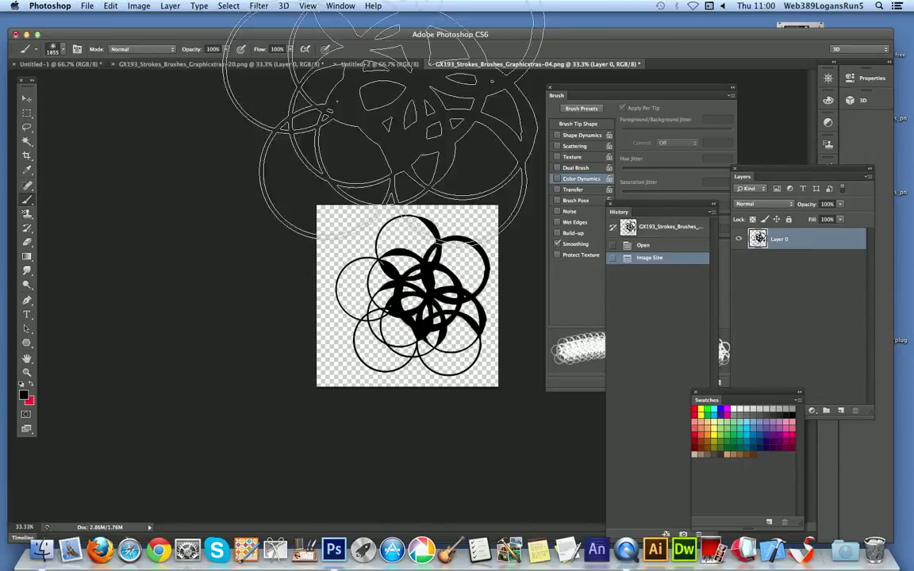
{"action": "left_click", "coordinate": [379, 64]}
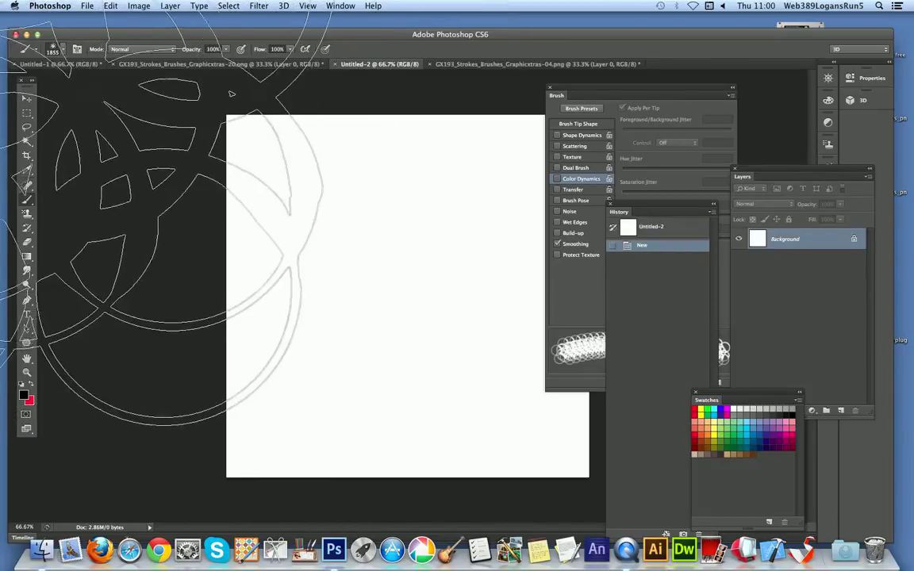
- Select the new circle brush from the preset picker and paint black circle bands across the canvas
{"action": "left_click", "coordinate": [76, 47]}
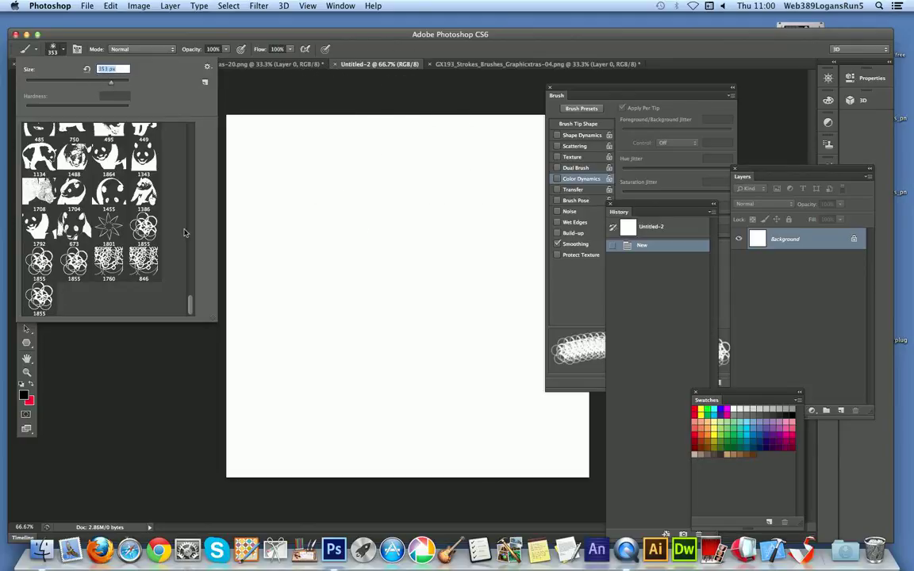
{"action": "left_click", "coordinate": [304, 253]}
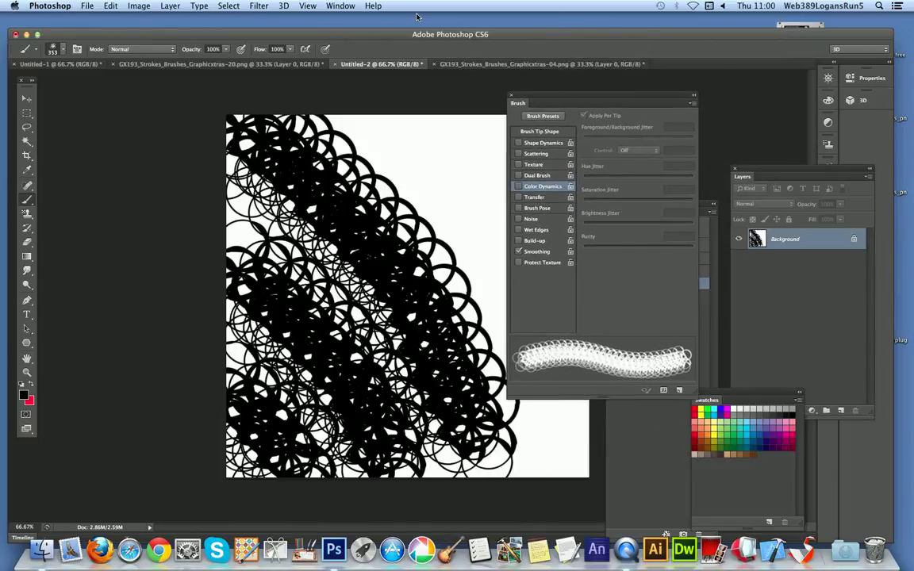
- Set the foreground colour to dark teal-blue and paint circle strokes over the black bands
{"action": "left_click", "coordinate": [339, 6]}
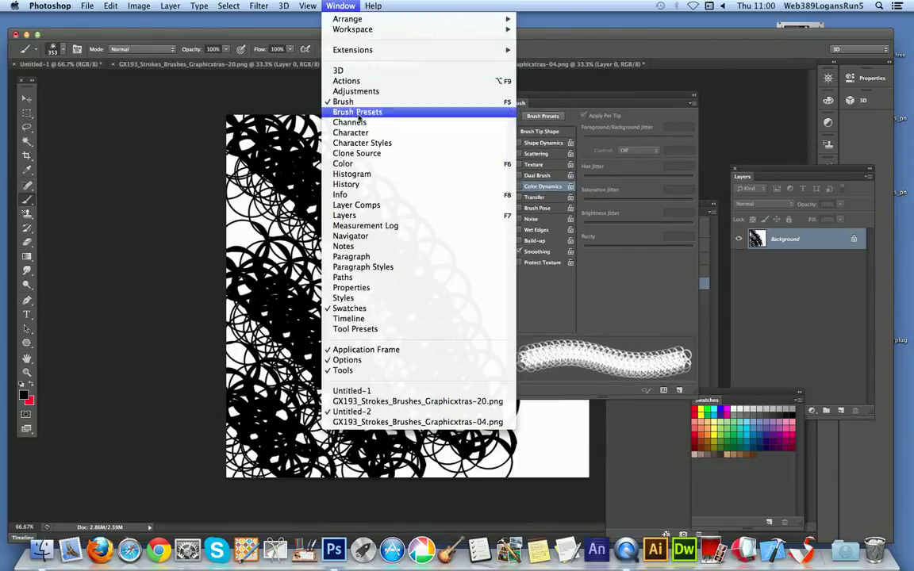
{"action": "mouse_move", "coordinate": [342, 102]}
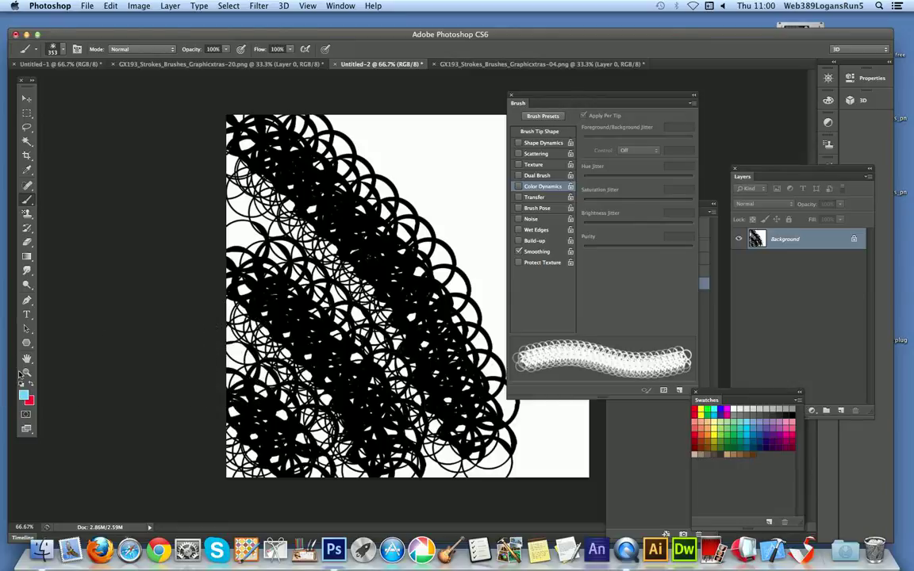
{"action": "left_click", "coordinate": [26, 395]}
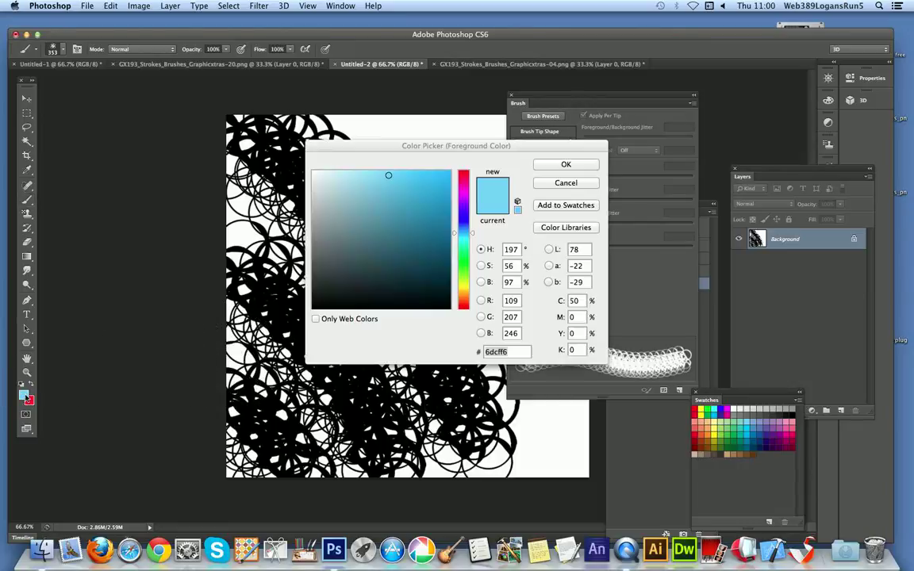
{"action": "left_click", "coordinate": [422, 251]}
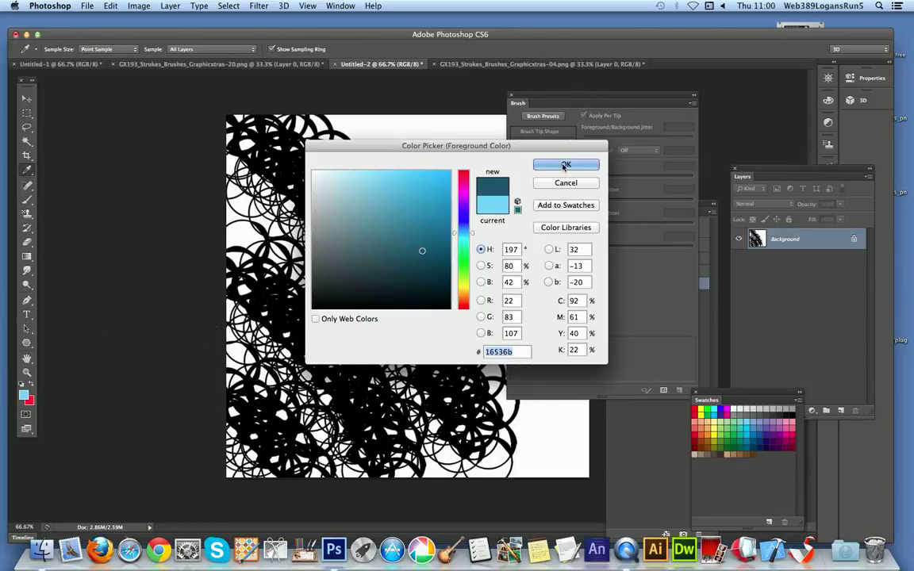
{"action": "left_click", "coordinate": [564, 165]}
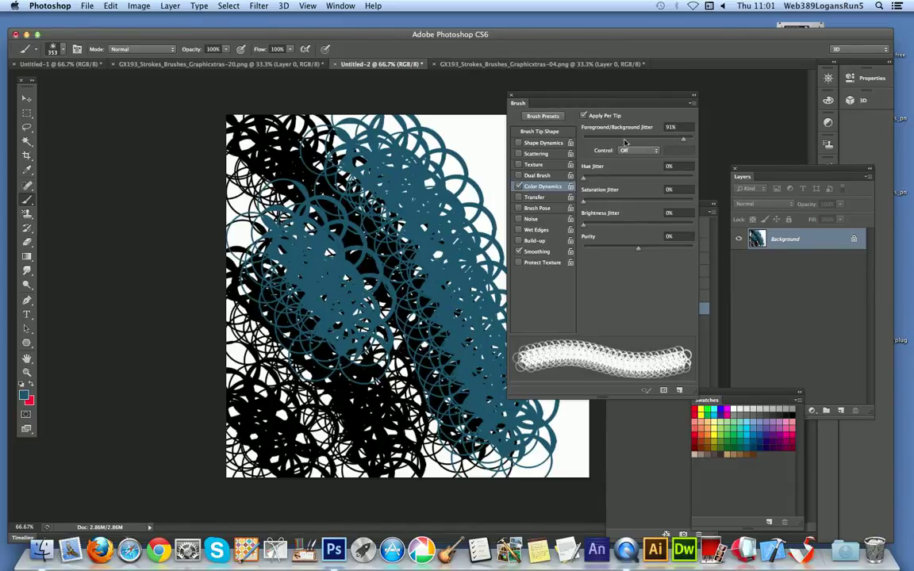
{"action": "left_click", "coordinate": [349, 199]}
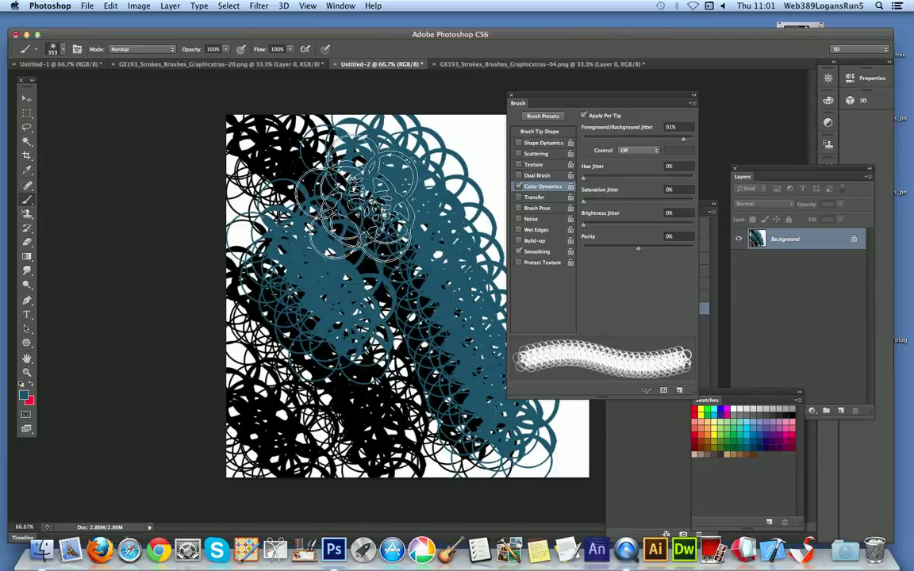